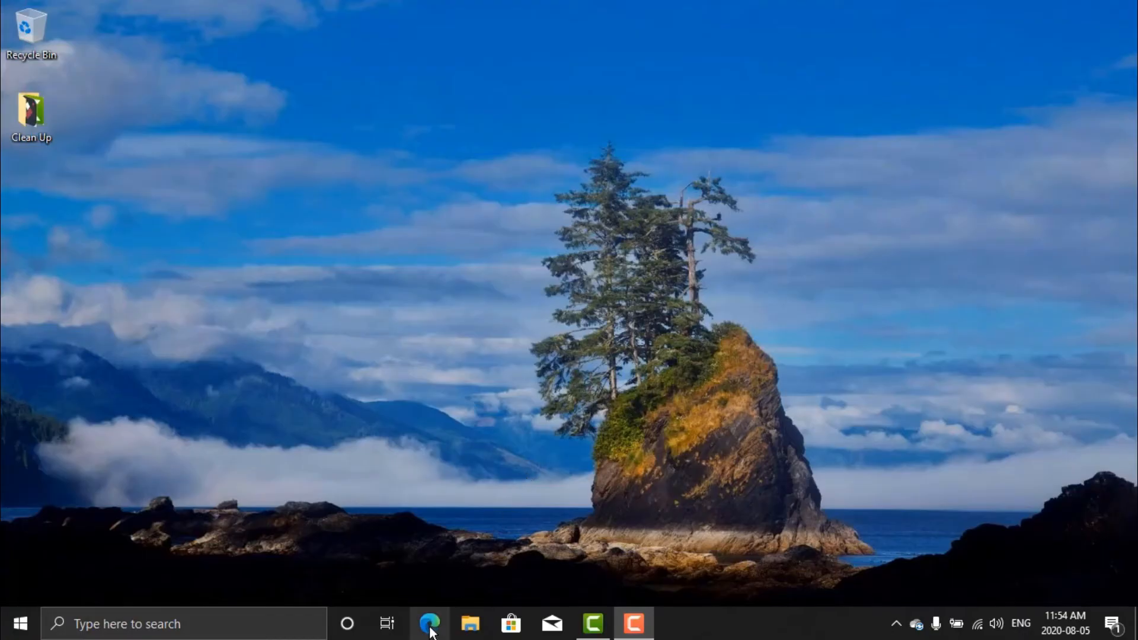
# Sign in to teams.microsoft.com in Edge with the existing account and its password
pyautogui.click(429, 623)
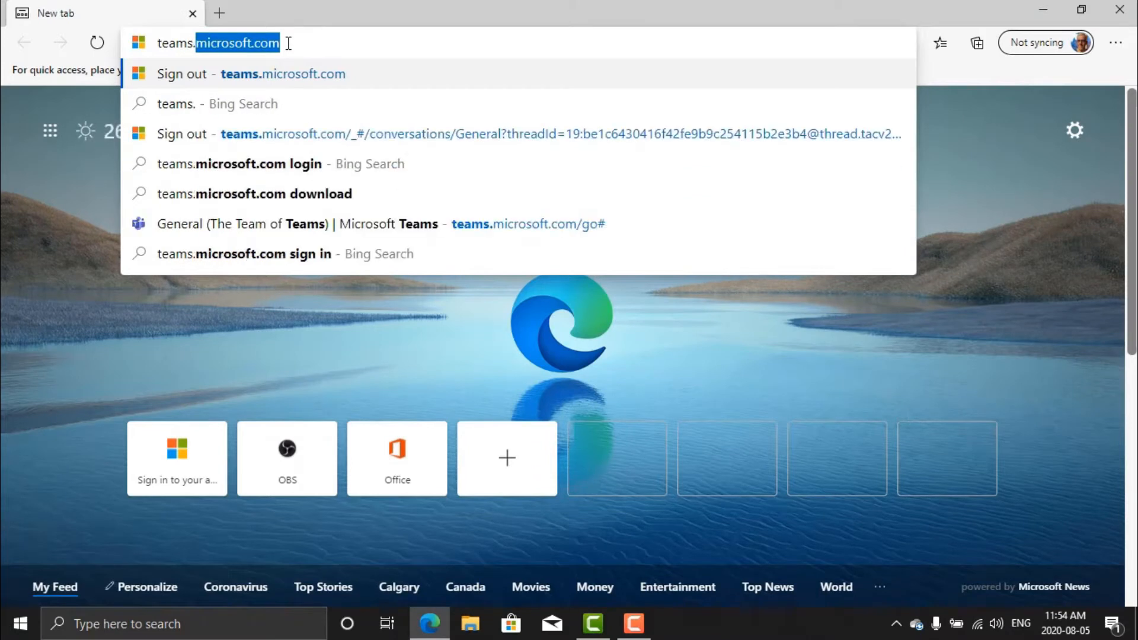
pyautogui.write('mic')
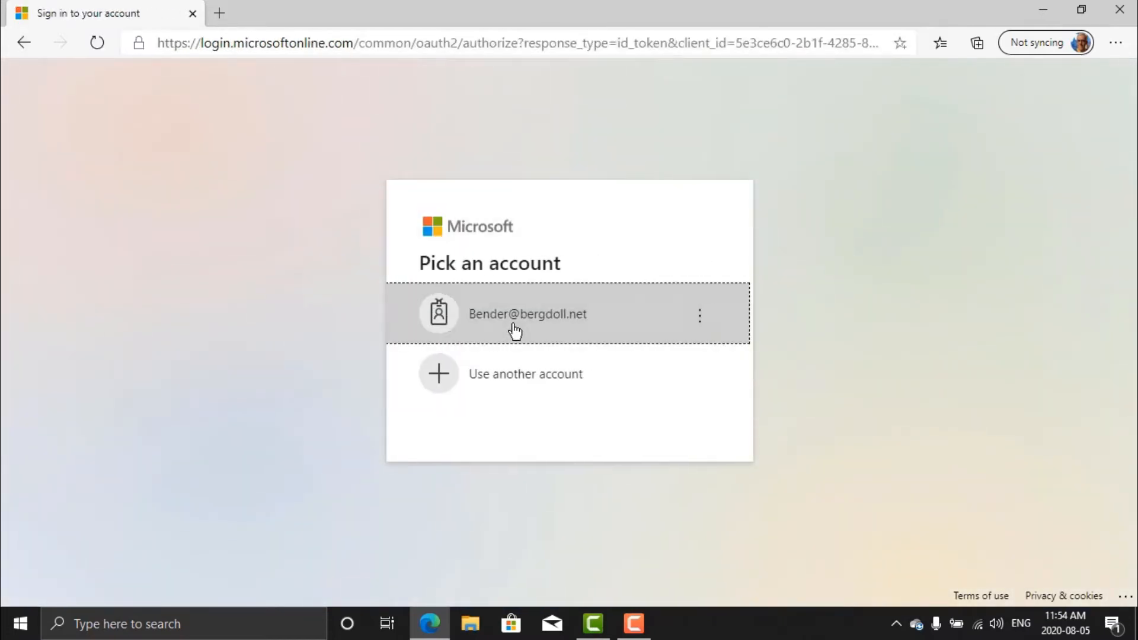
pyautogui.click(527, 314)
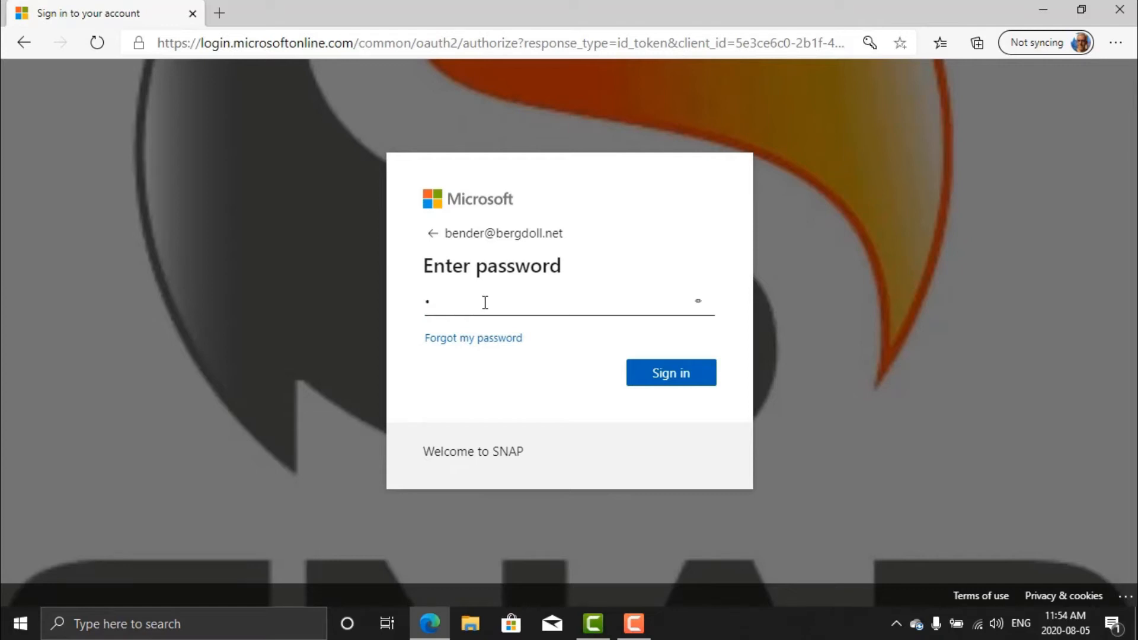
pyautogui.write('password')
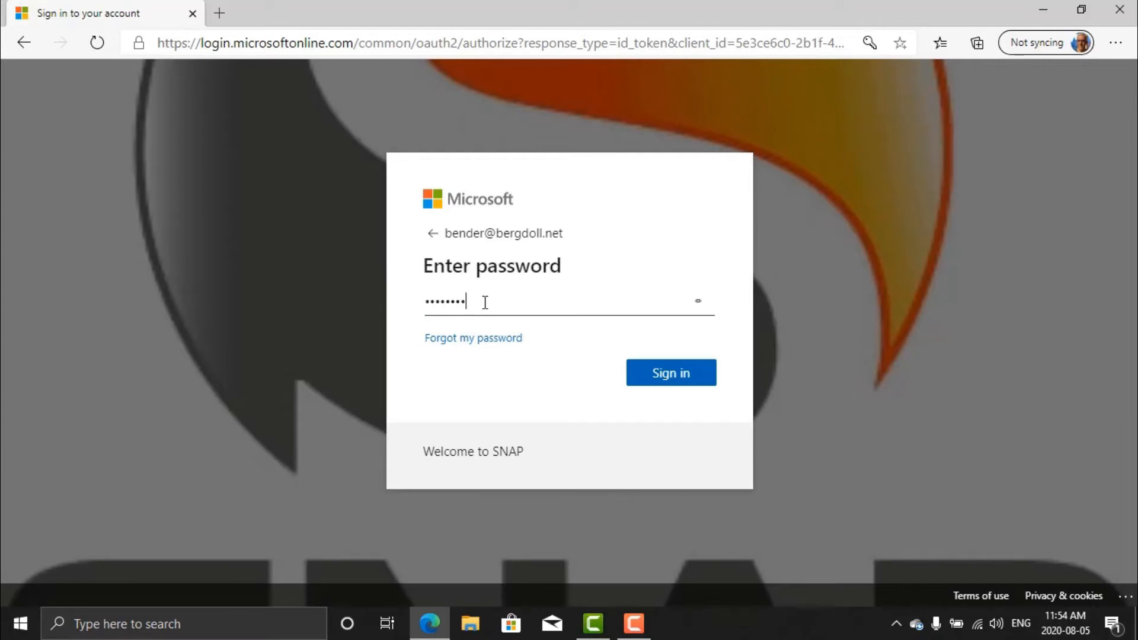
pyautogui.click(669, 372)
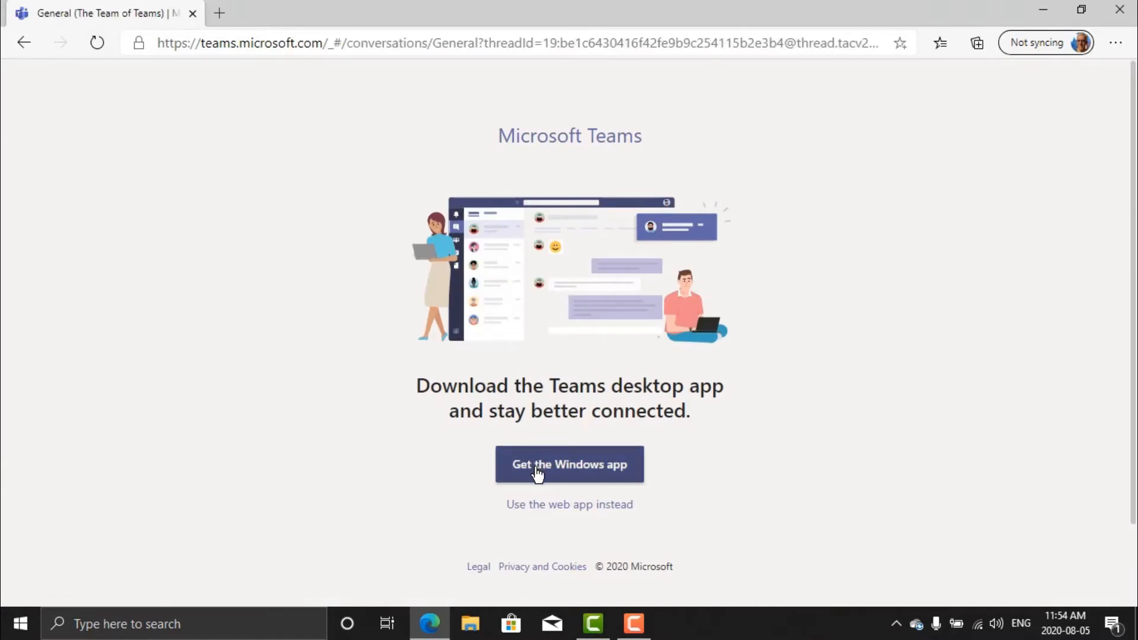
# Download the Teams Windows app, show the installer in its folder, and run it
pyautogui.click(569, 505)
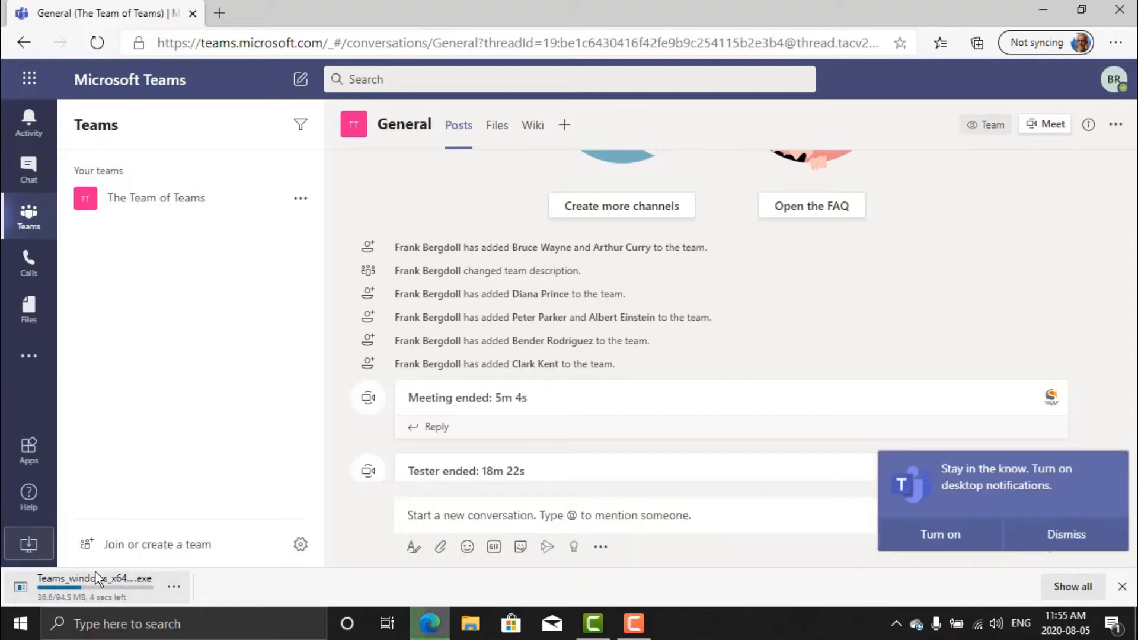
pyautogui.moveTo(174, 588)
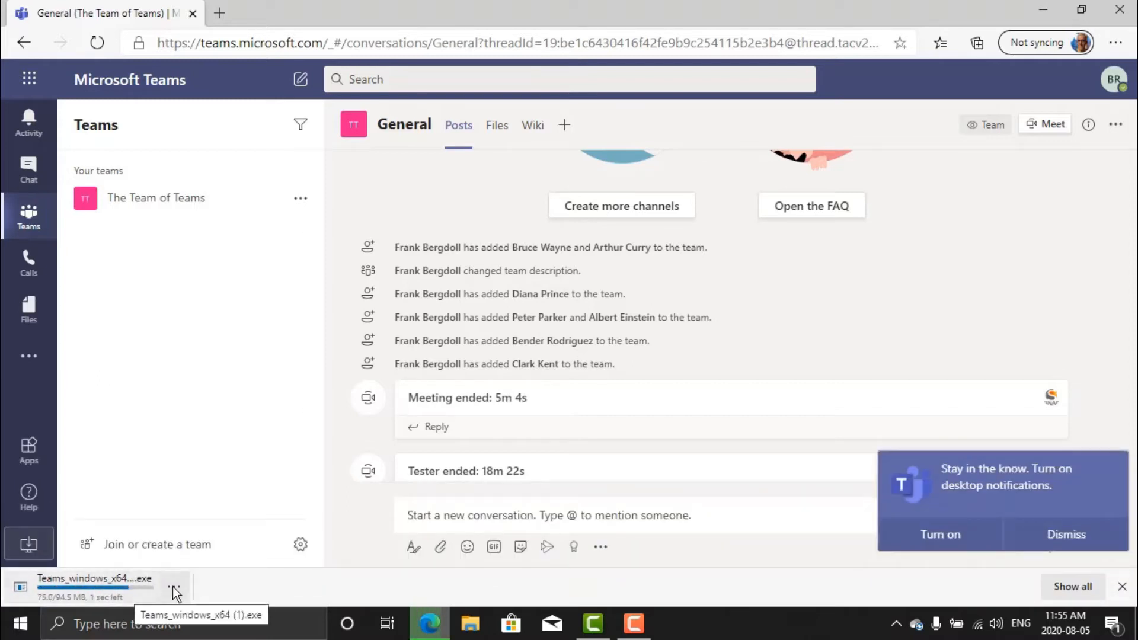
pyautogui.click(173, 586)
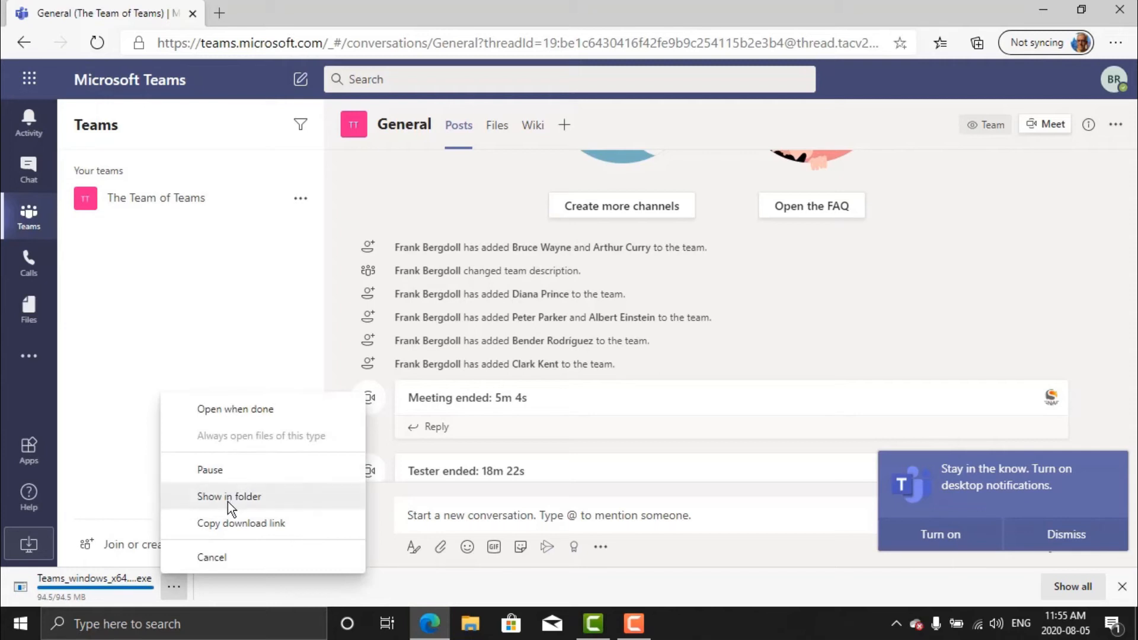
pyautogui.click(229, 497)
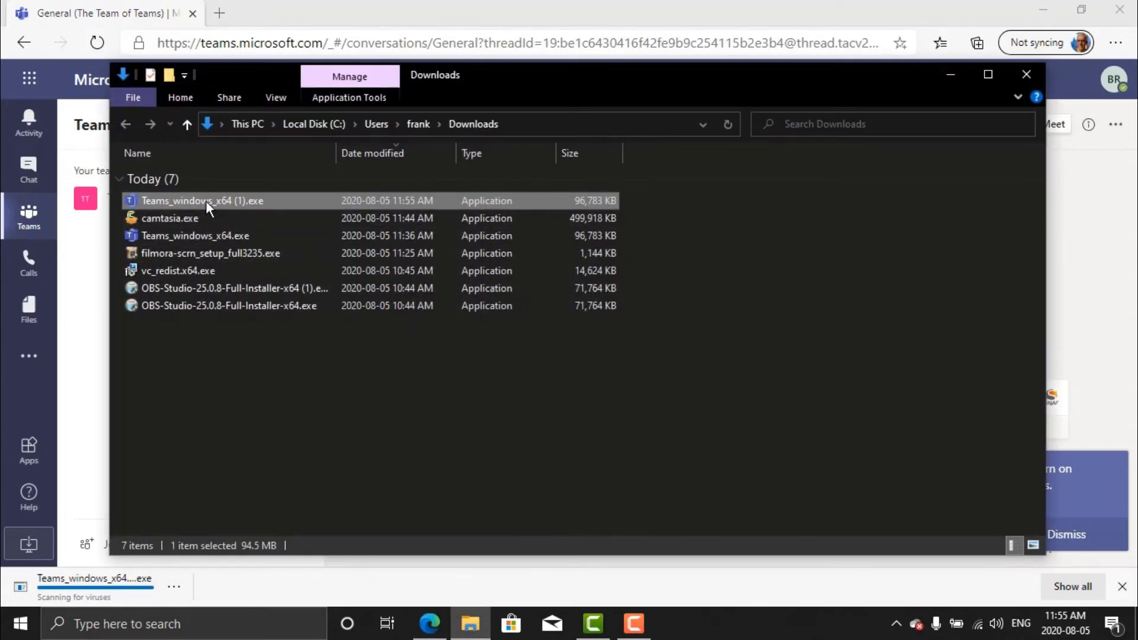
pyautogui.moveTo(202, 200)
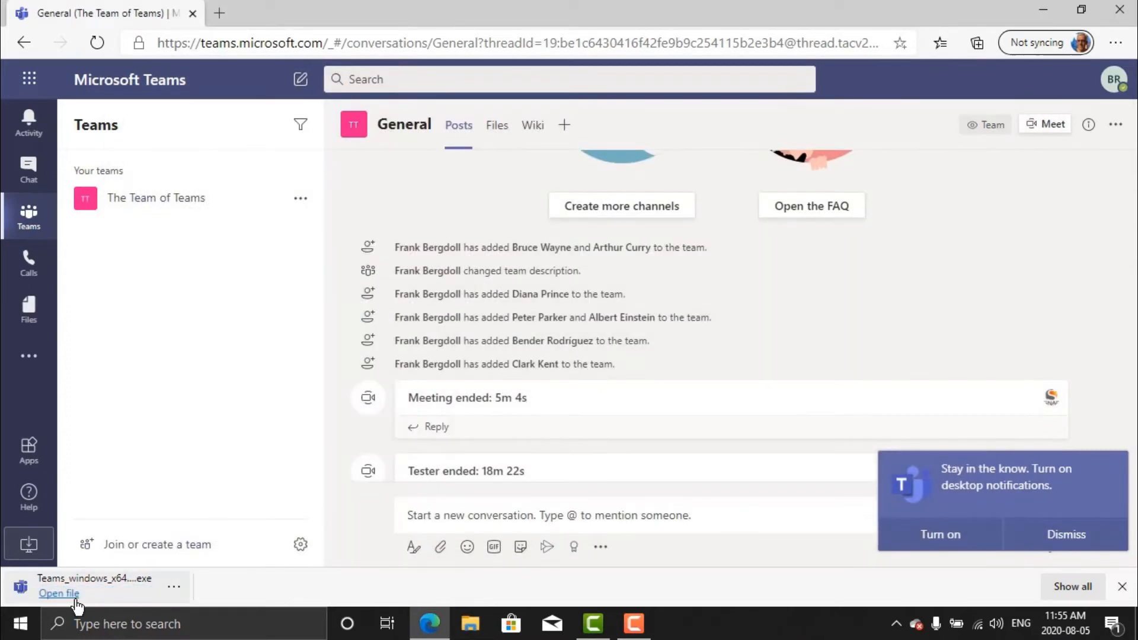
pyautogui.click(58, 592)
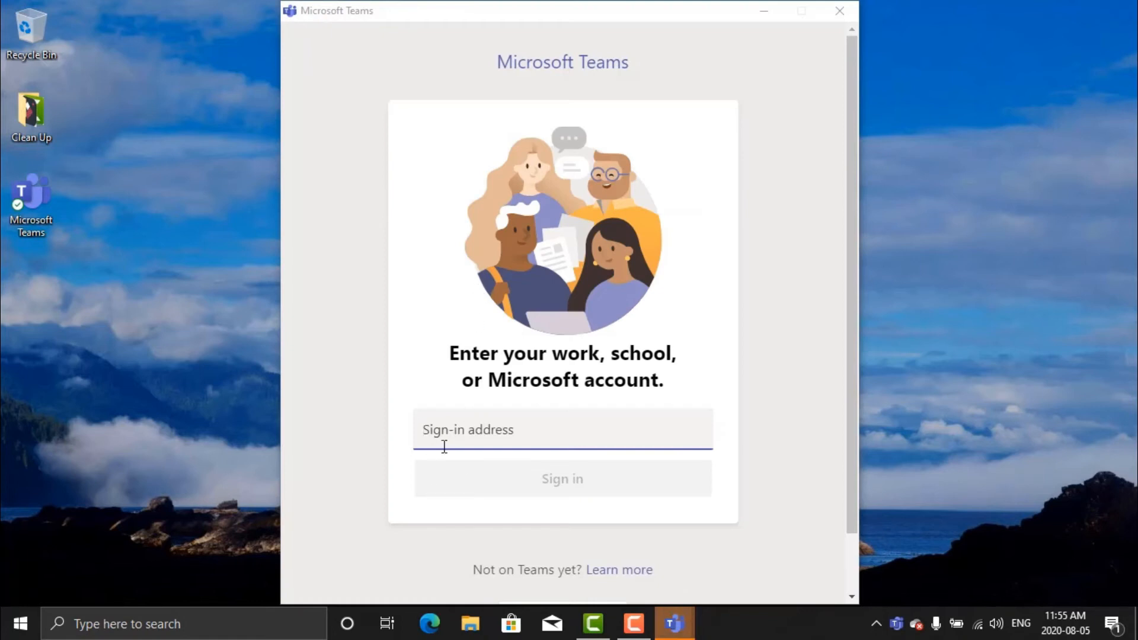
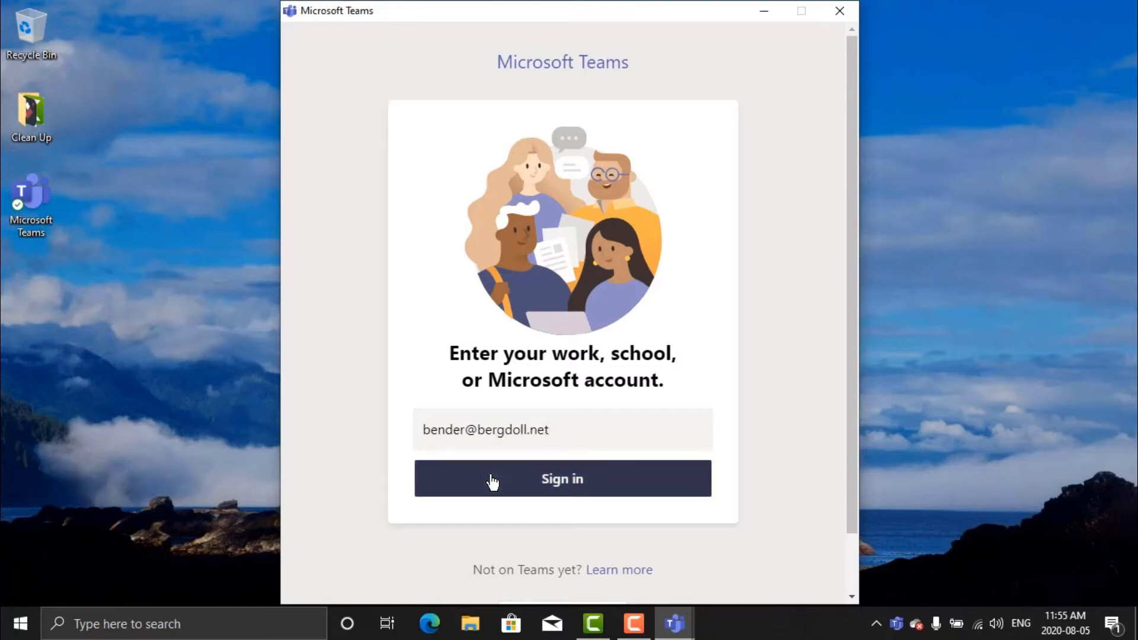
pyautogui.click(562, 478)
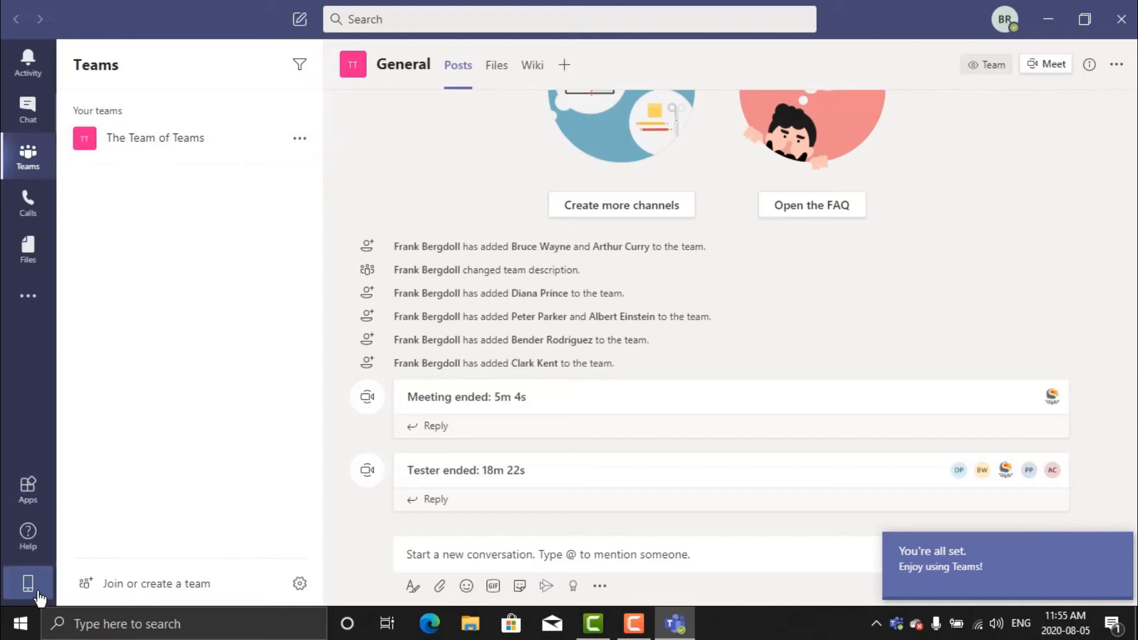
pyautogui.click(28, 584)
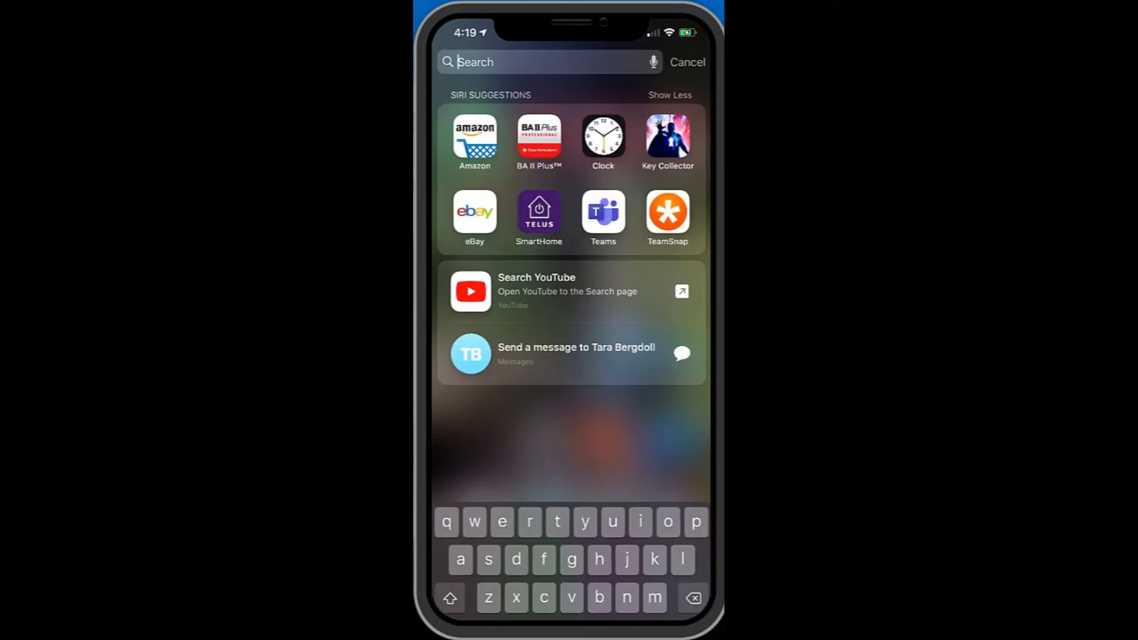
# Find the App Store on the phone and search it for Microsoft Teams
pyautogui.write('app')
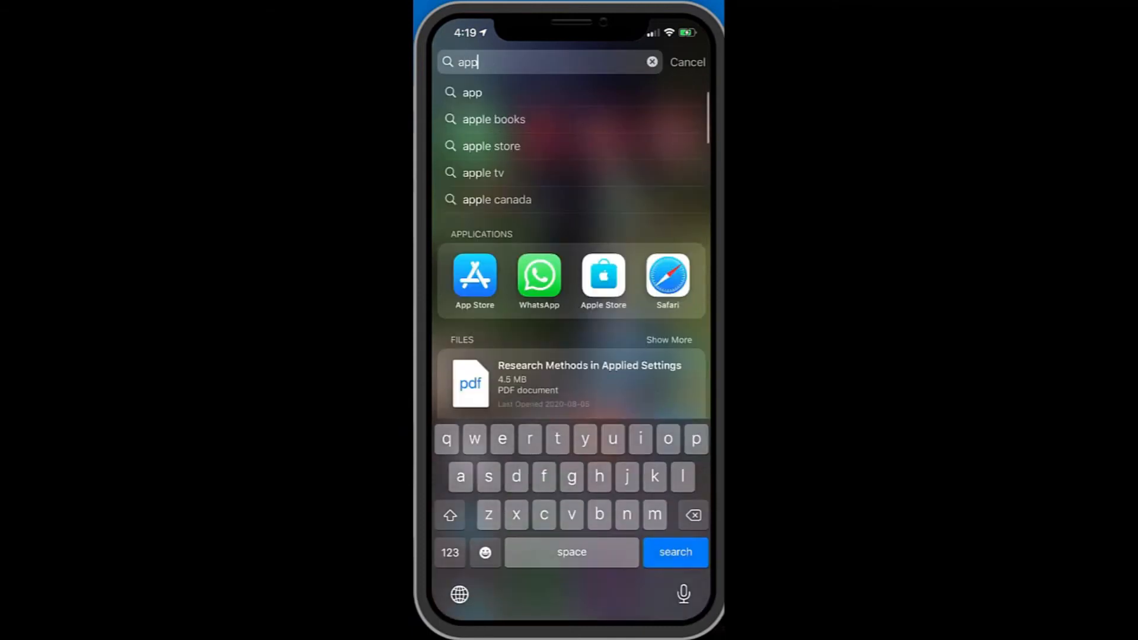
pyautogui.click(473, 280)
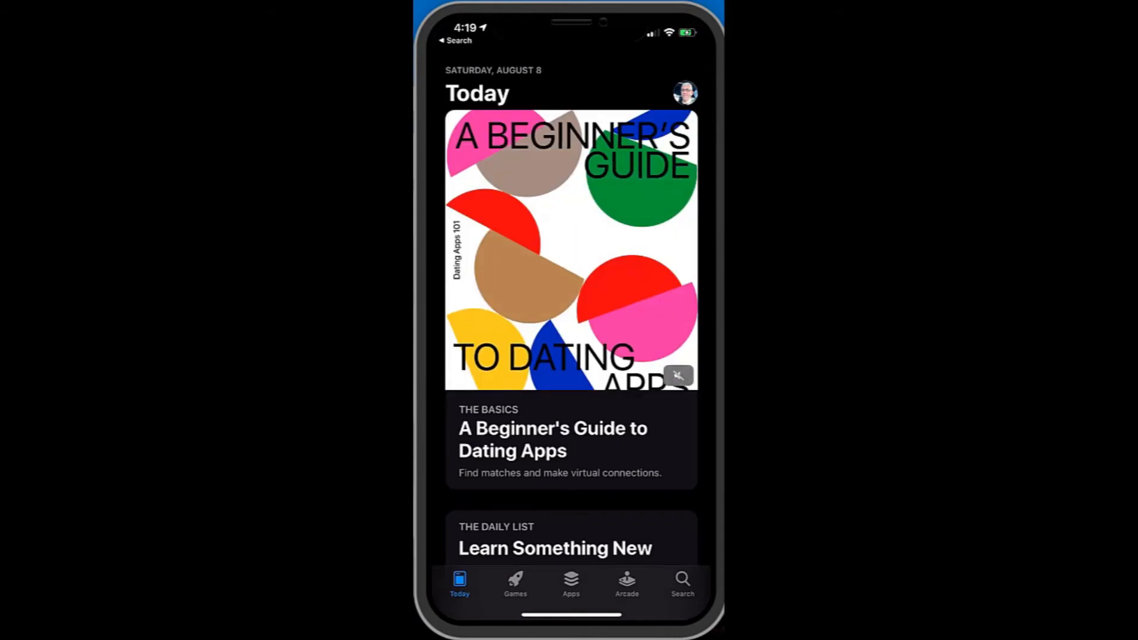
pyautogui.click(681, 585)
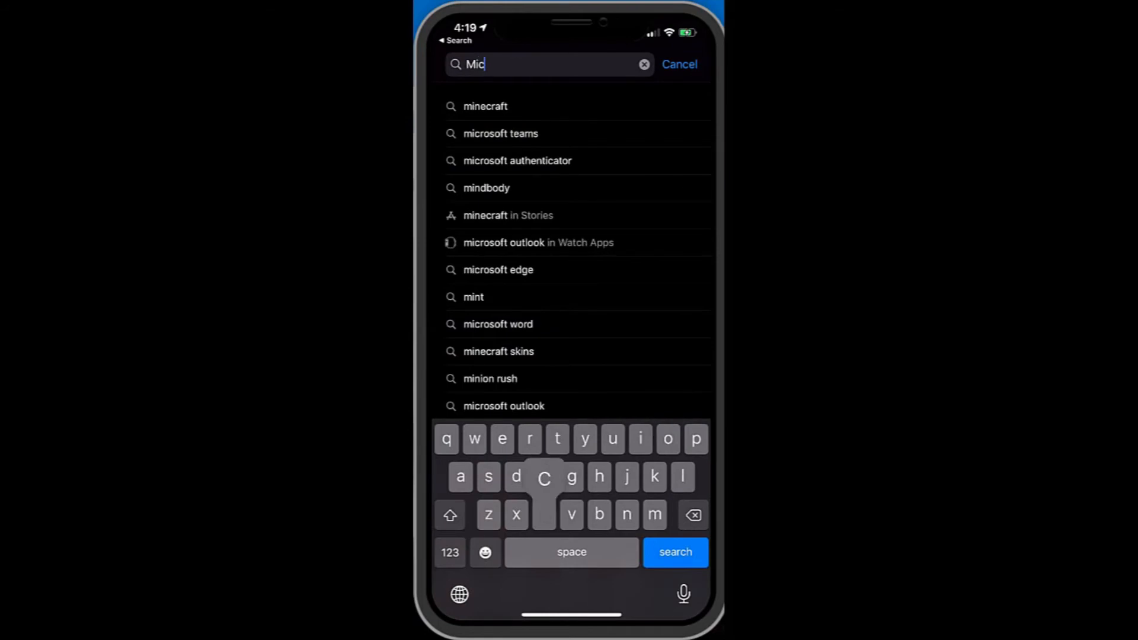
pyautogui.write('rosoft teams')
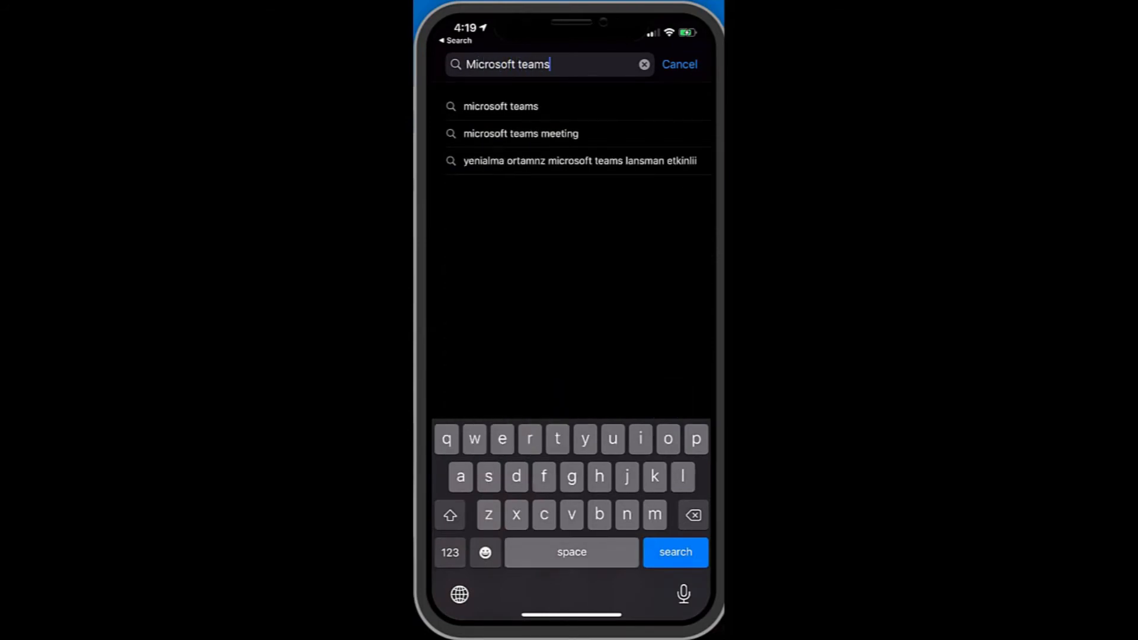
pyautogui.click(674, 552)
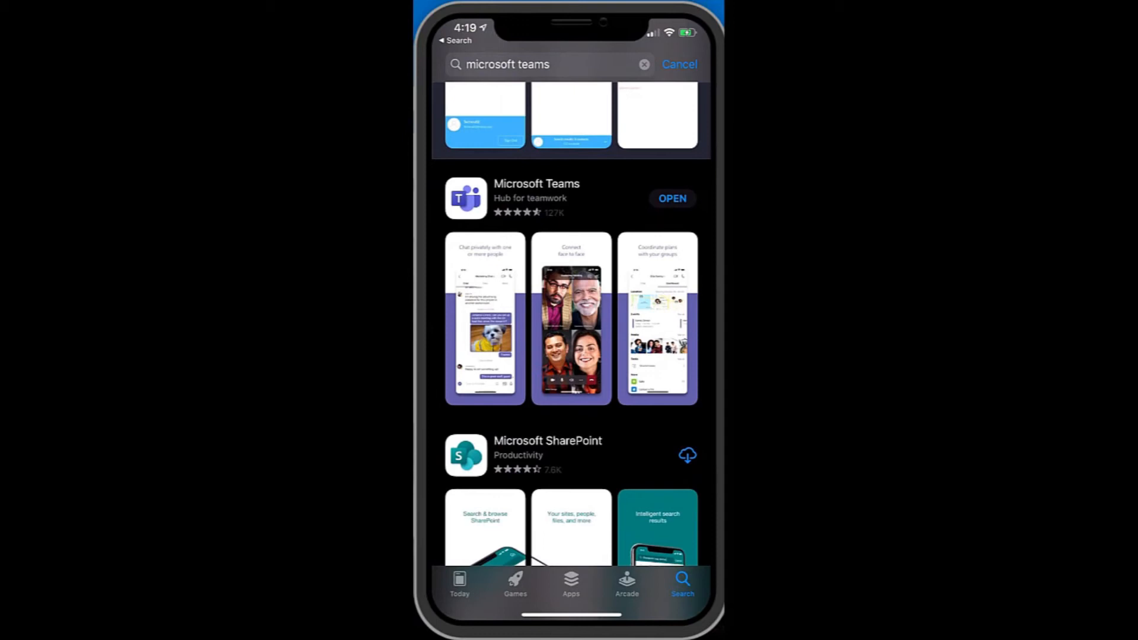
pyautogui.scroll(3)
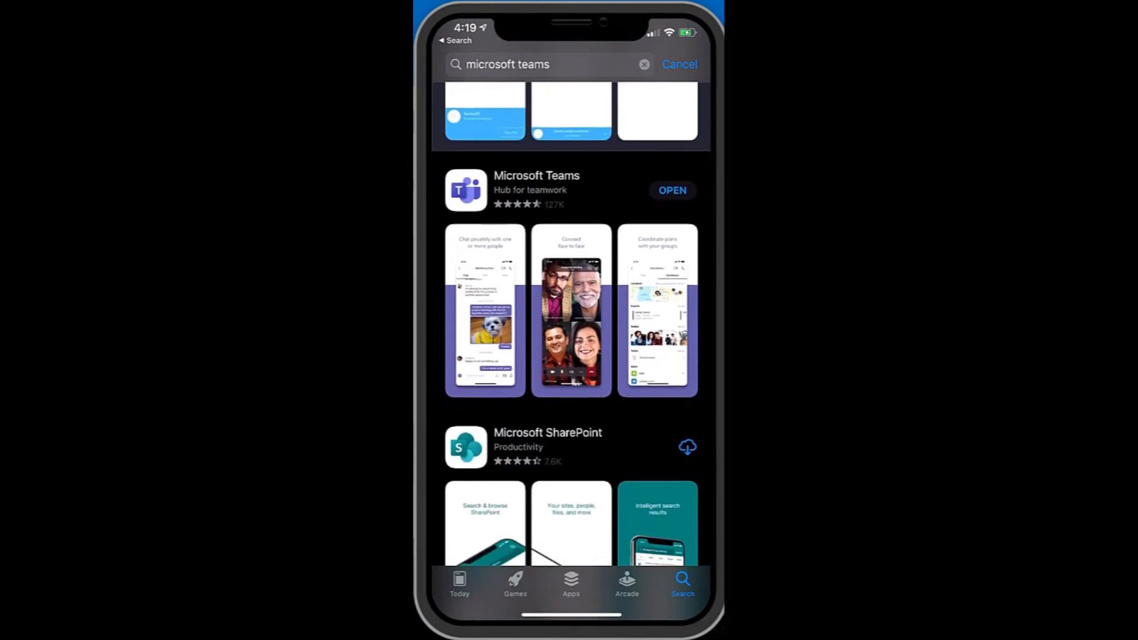